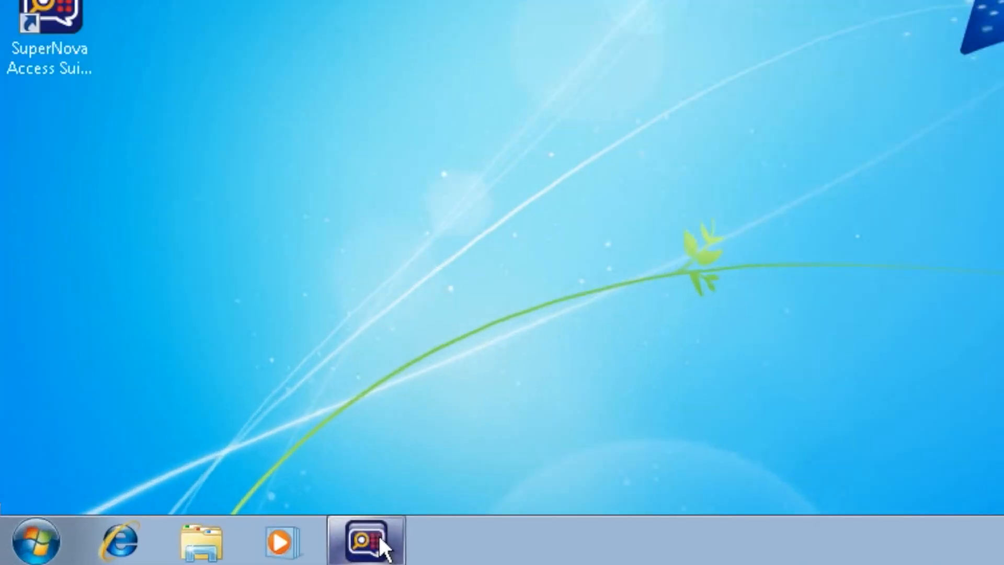
Restore the SuperNova Control Panel from the taskbar, showing the Visual tab's magnifier and speech options
click(364, 542)
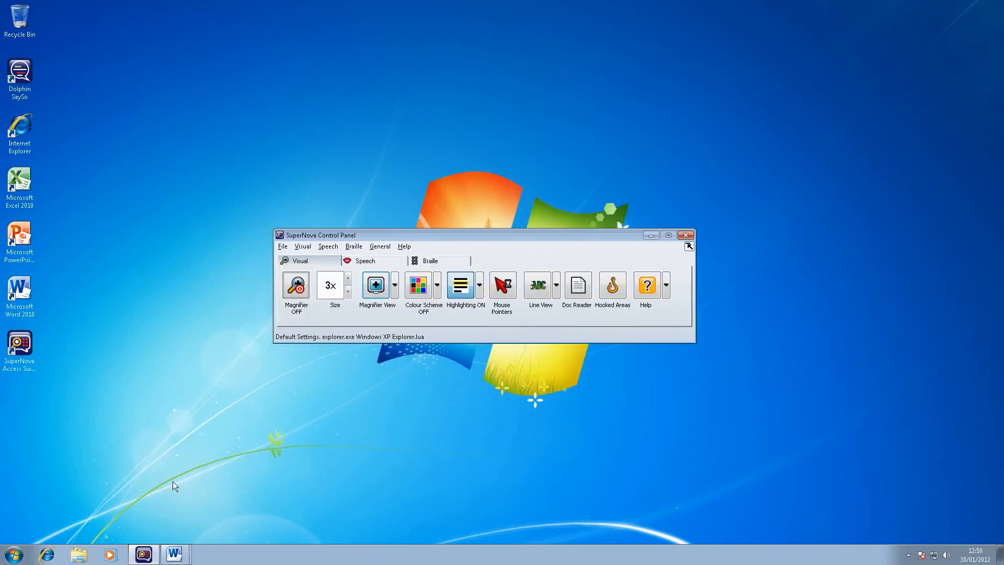